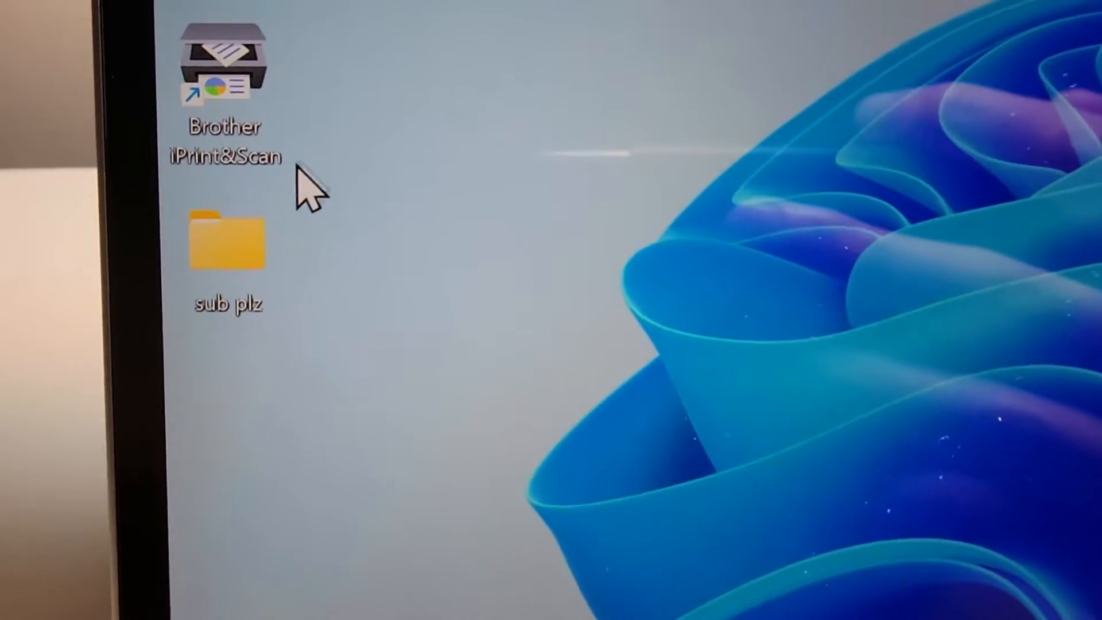
mouse_move(345, 309)
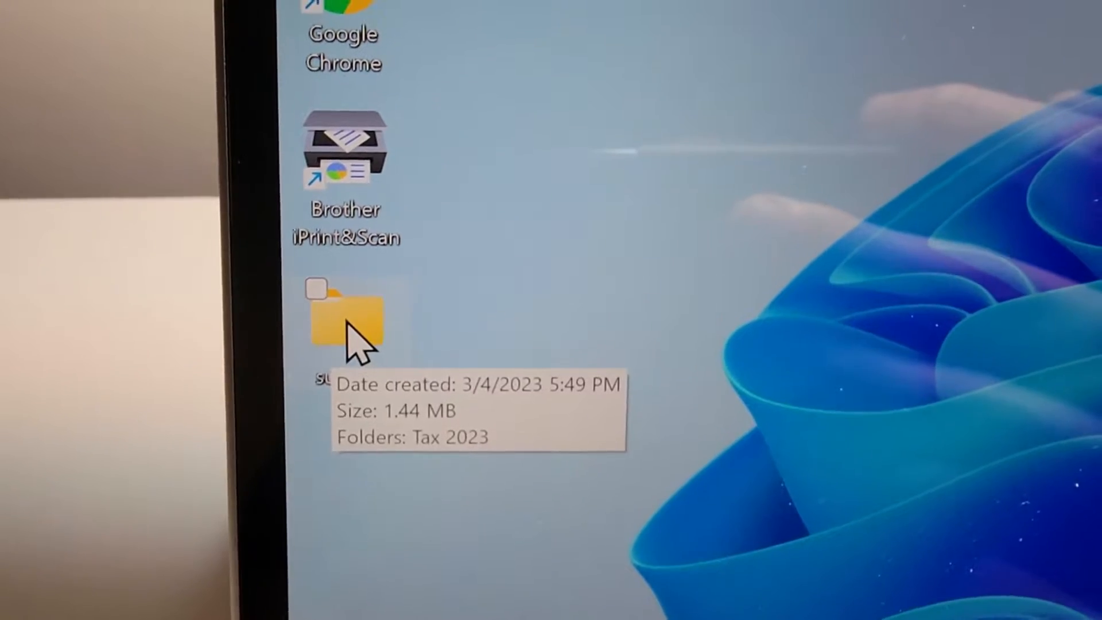
Step: Bring up the context menu of the 'sub plz' folder on the desktop
right_click(344, 323)
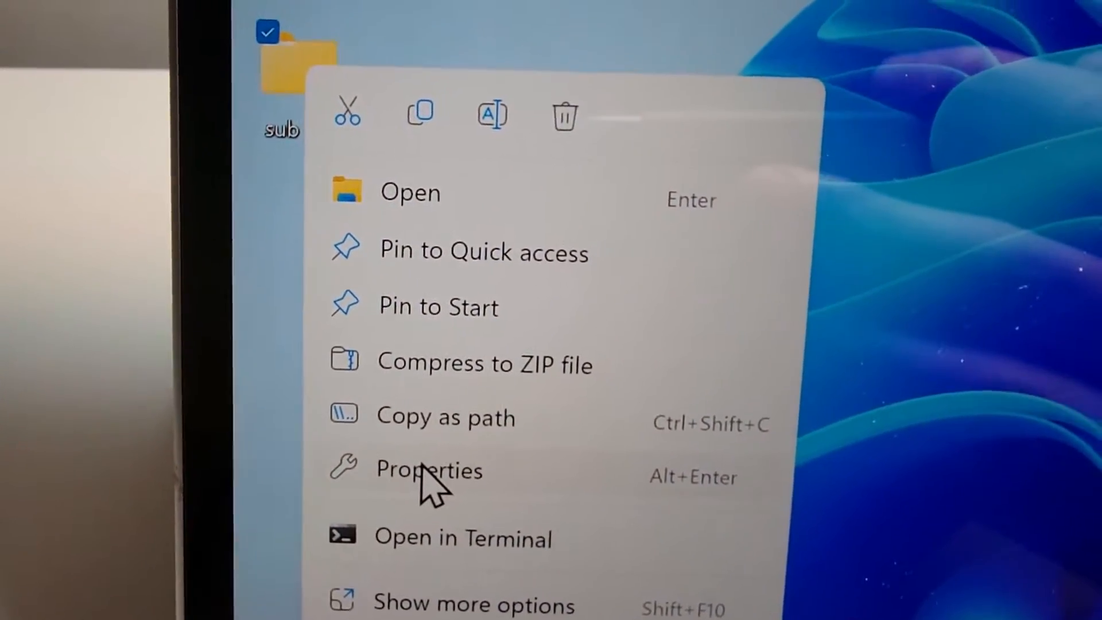
Step: Show the 'sub plz' folder's Advanced Attributes, where 'Encrypt contents to secure data' is greyed out
left_click(428, 470)
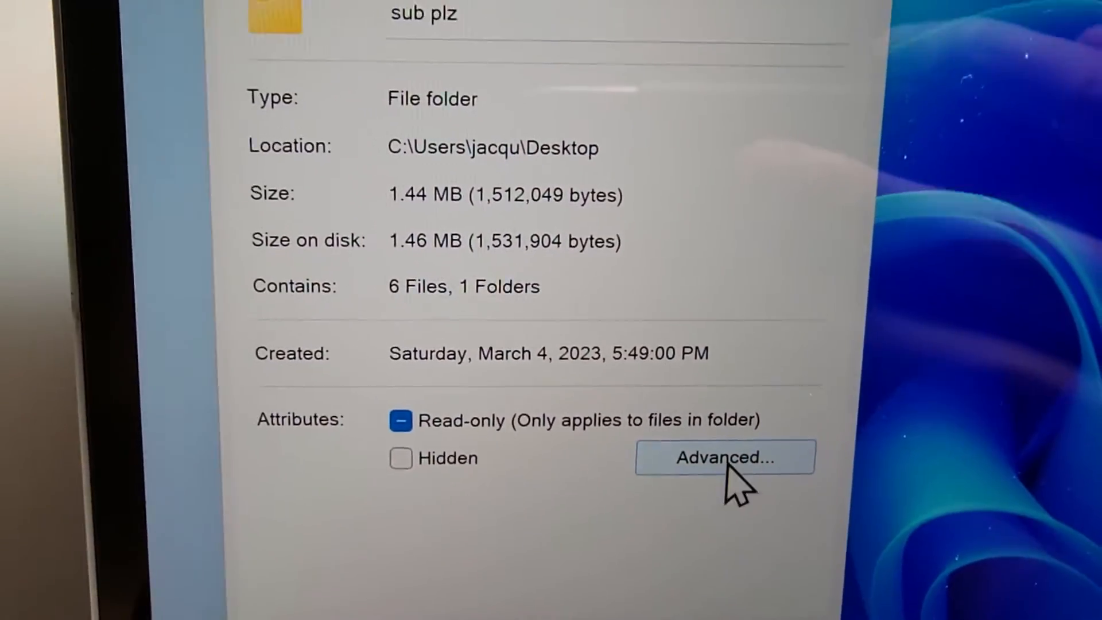
left_click(725, 458)
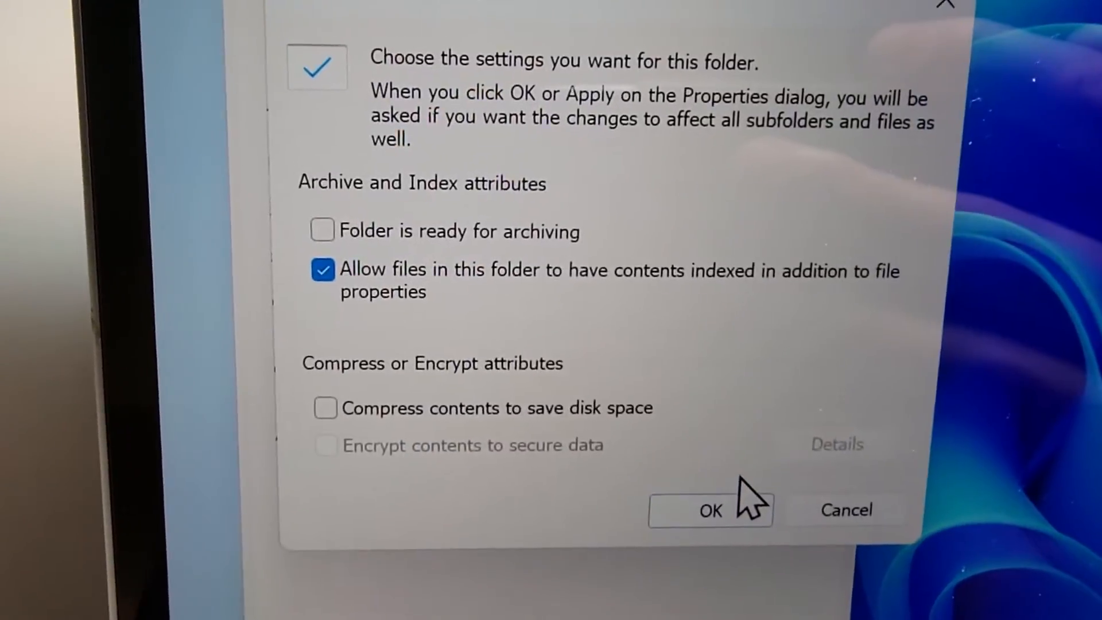